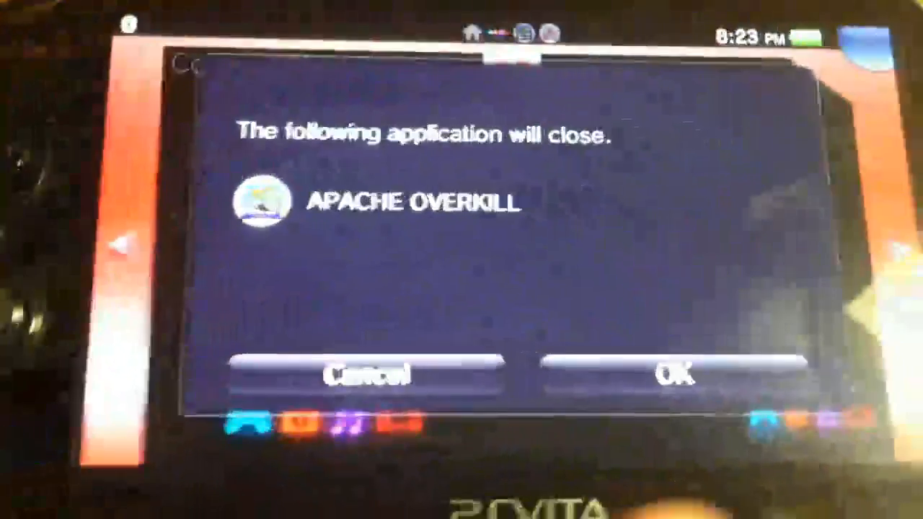
# Step: Confirm the Vita prompt so the running Apache Overkill application closes
pyautogui.click(667, 376)
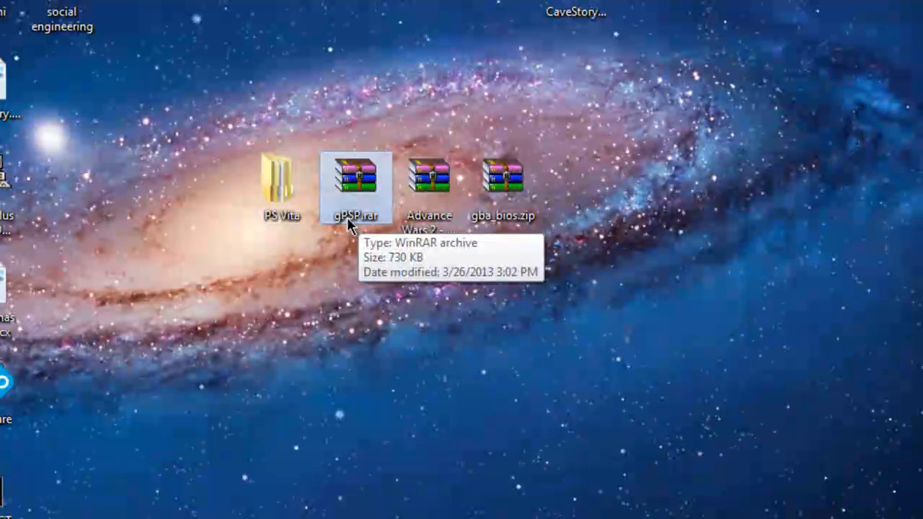
pyautogui.moveTo(324, 179)
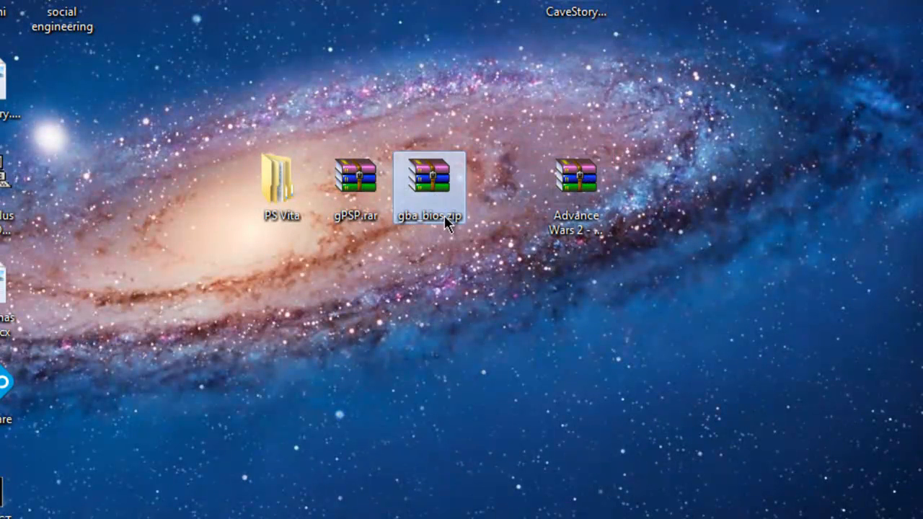
pyautogui.moveTo(429, 191)
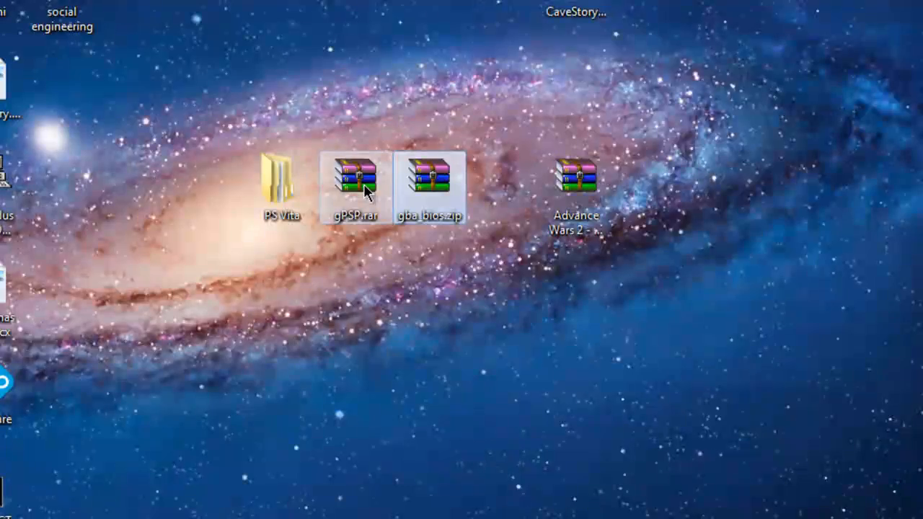
# Step: Extract gPSP.rar, gba_bios.zip and the Advance Wars 2 zip onto the desktop with WinRAR
pyautogui.doubleClick(354, 177)
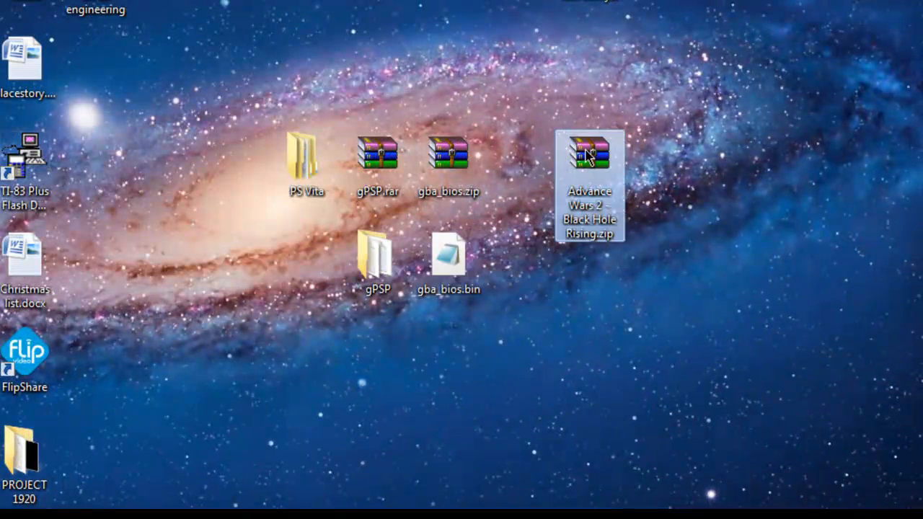
pyautogui.doubleClick(590, 152)
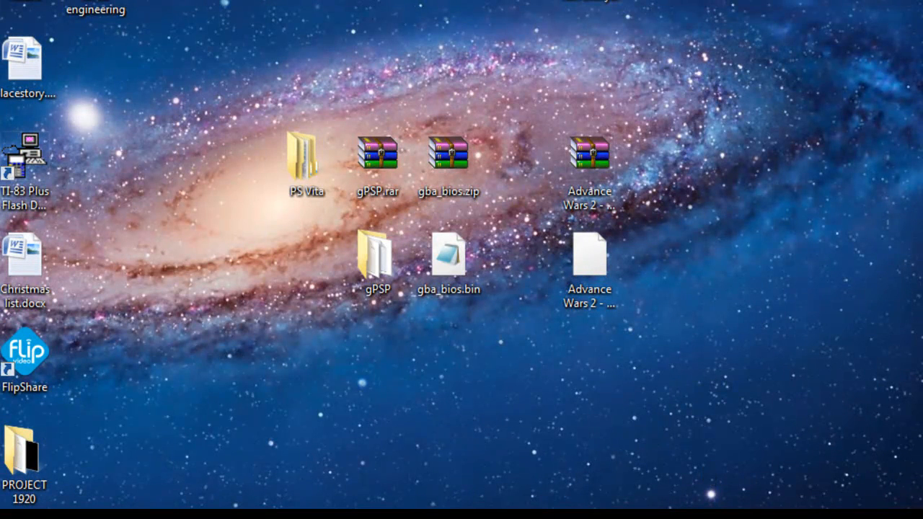
# Step: Reach the Content Manager settings from its hidden tray icon
pyautogui.click(898, 497)
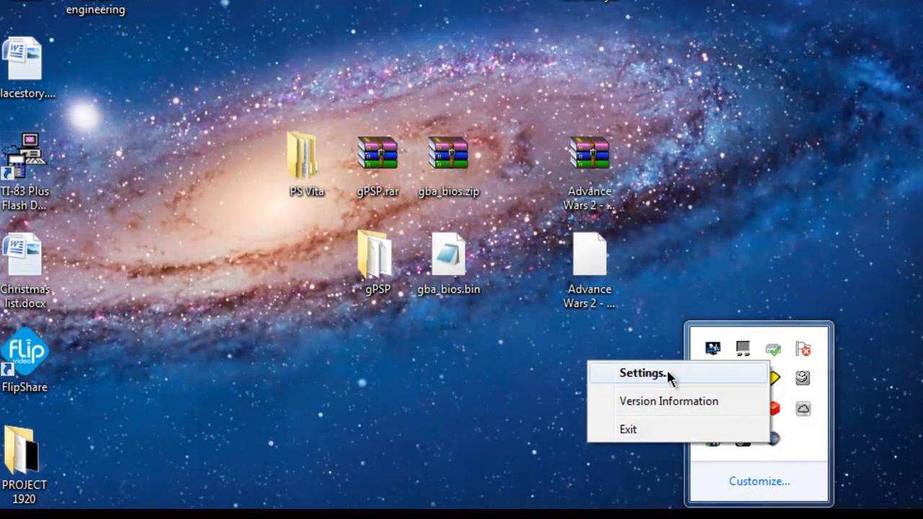
pyautogui.click(641, 373)
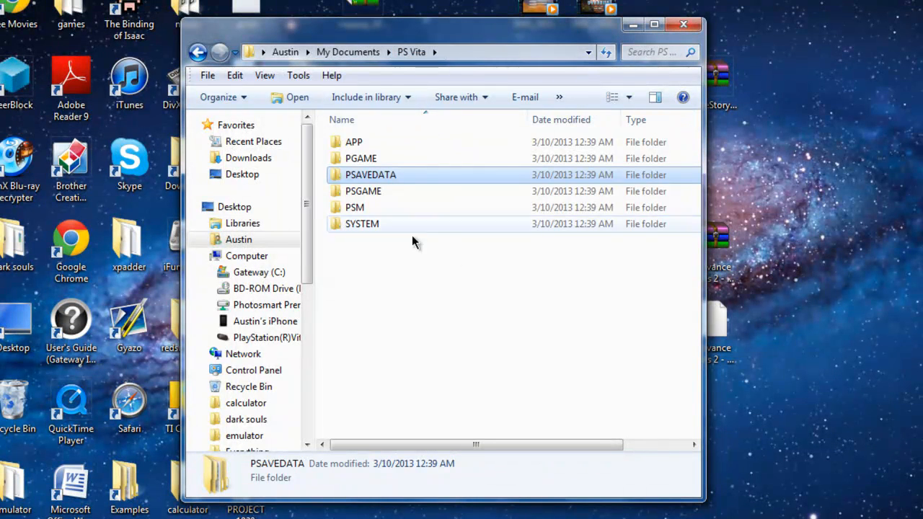
# Step: Open PSAVEDATA and its account ID folder listing the existing homebrew folders
pyautogui.doubleClick(370, 175)
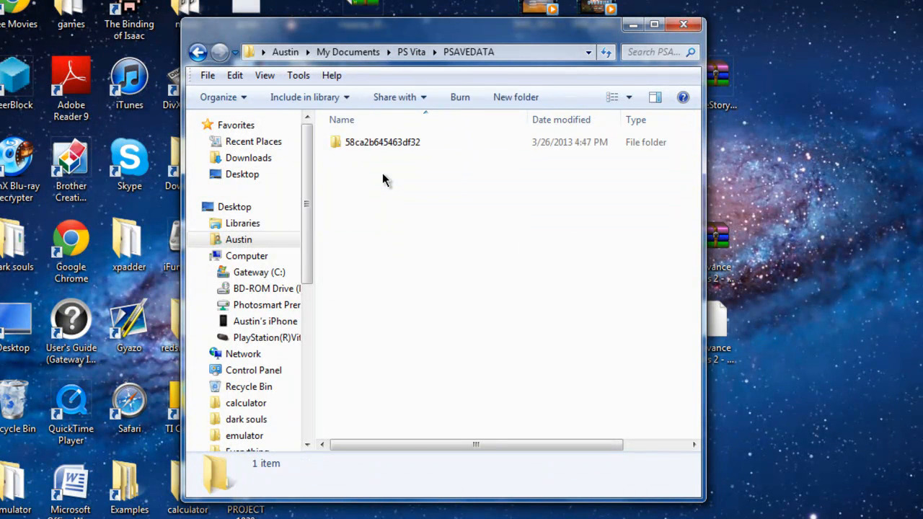
pyautogui.click(382, 142)
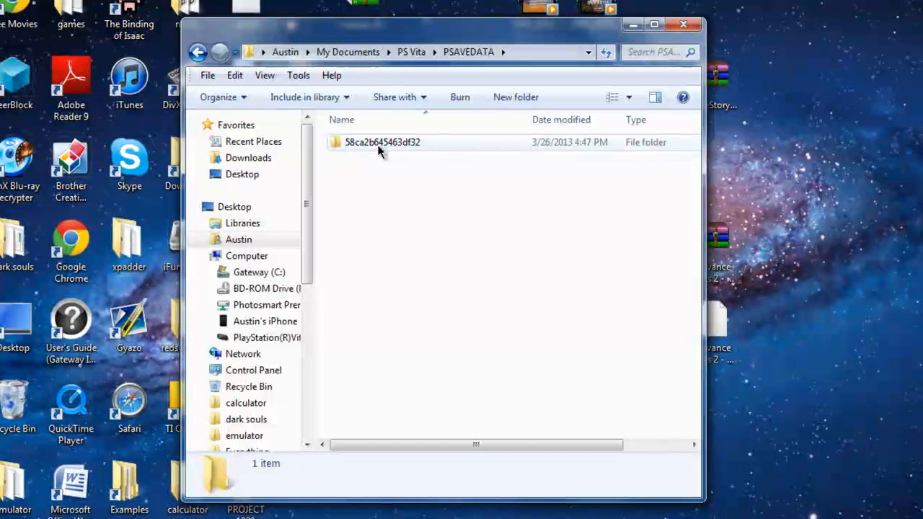
pyautogui.doubleClick(382, 142)
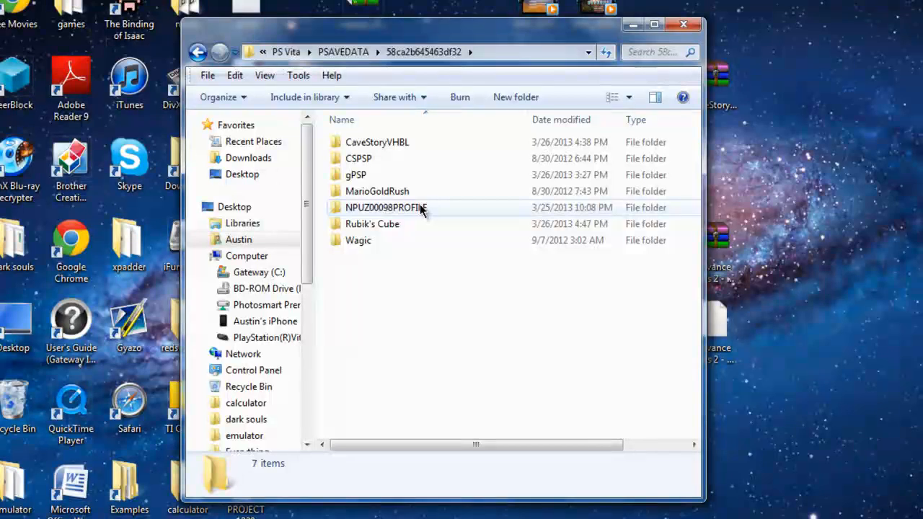
pyautogui.moveTo(385, 207)
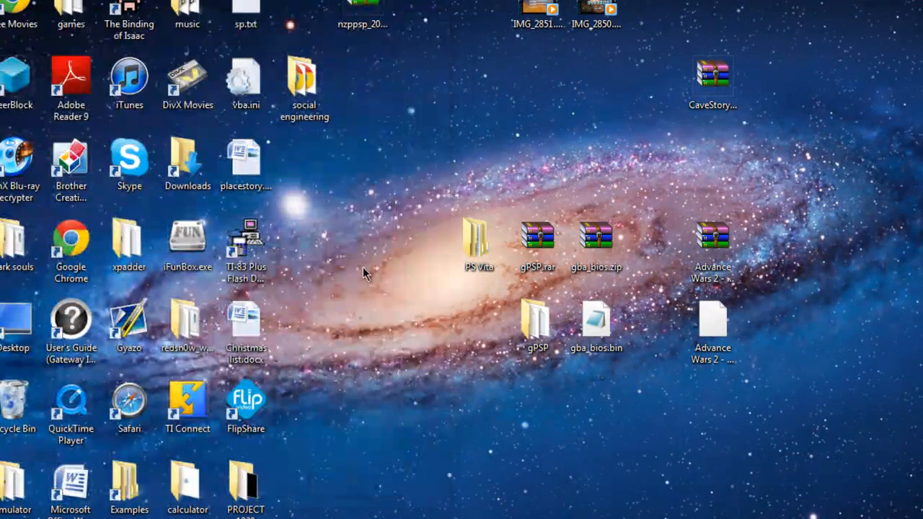
# Step: Open INSTALL.ZIP from the extracted desktop gPSP folder in WinRAR
pyautogui.doubleClick(536, 317)
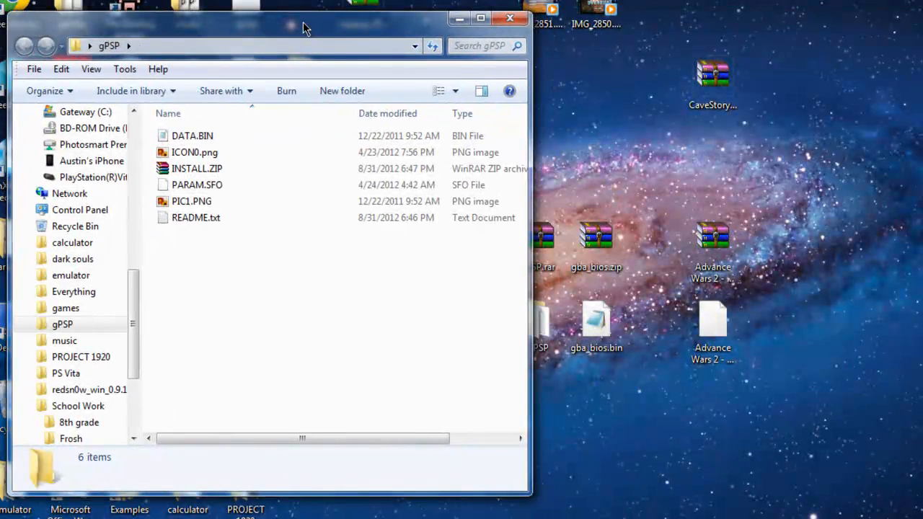
pyautogui.click(196, 168)
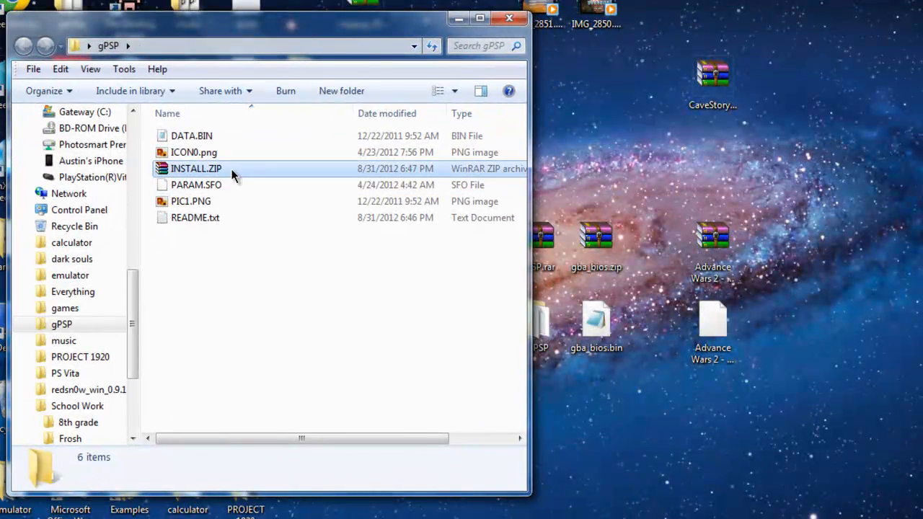
pyautogui.doubleClick(196, 168)
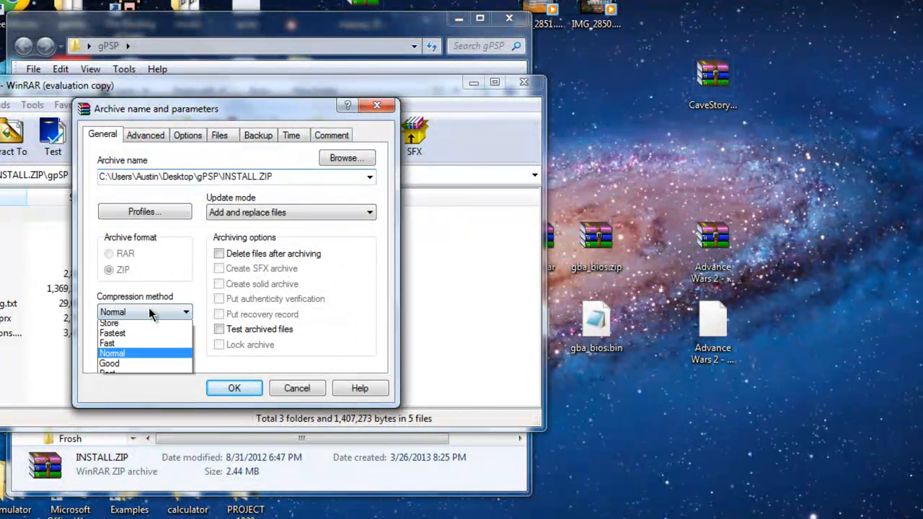
# Step: Add gba_bios.bin to the gpSP folder with Store compression and close the archive
pyautogui.click(108, 322)
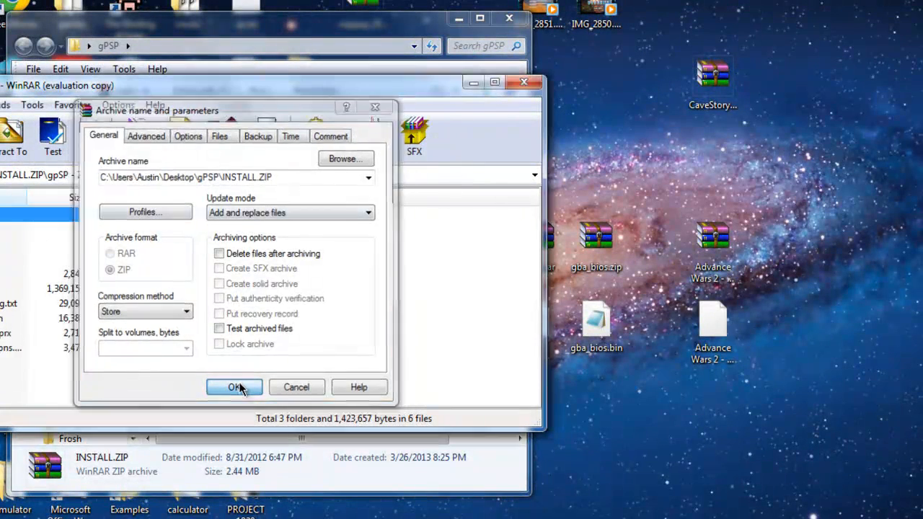
pyautogui.click(235, 387)
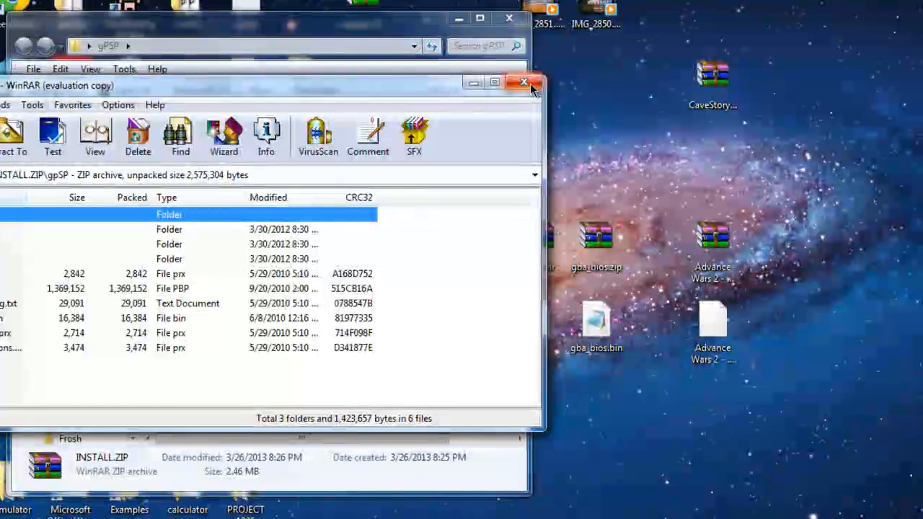
pyautogui.click(525, 82)
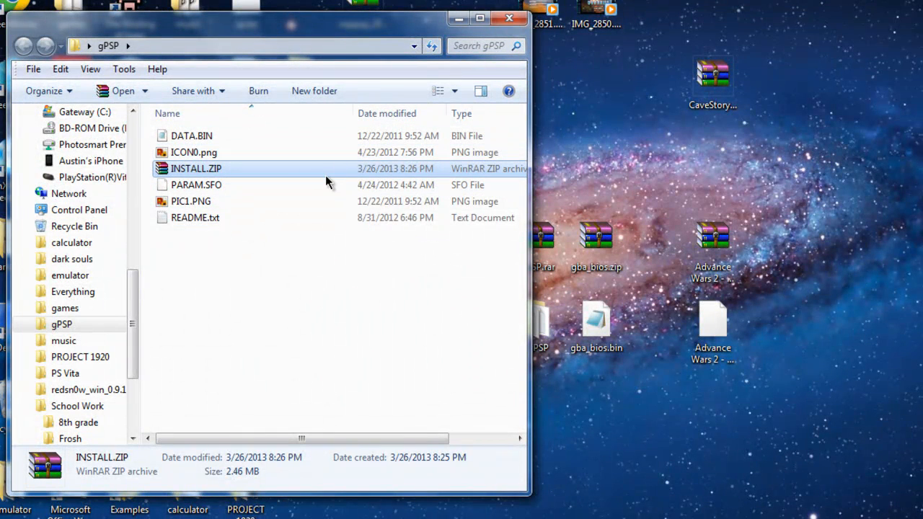
# Step: Reopen INSTALL.ZIP and go into its gpSP > GBA folder
pyautogui.doubleClick(195, 168)
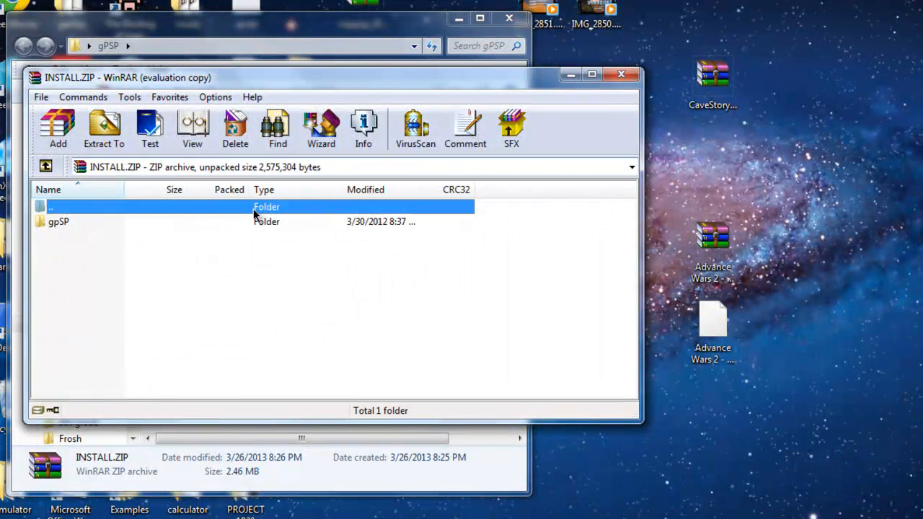
pyautogui.doubleClick(59, 221)
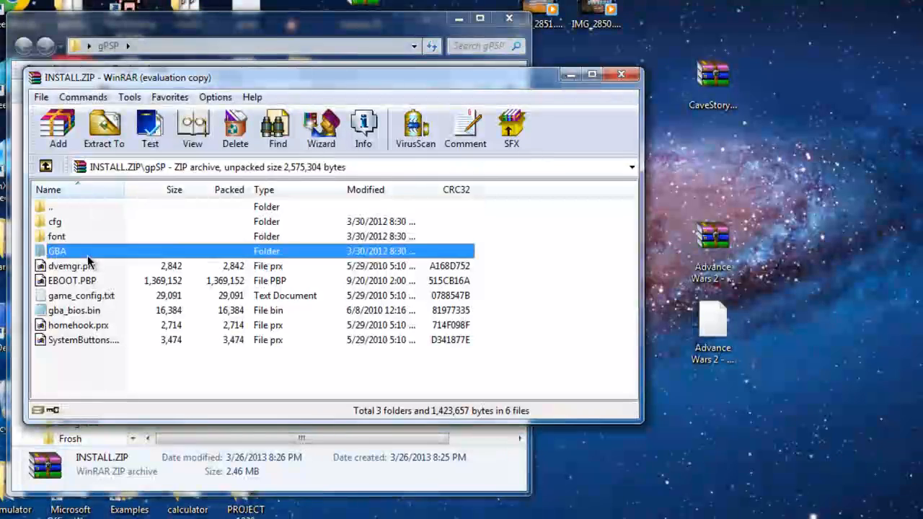
pyautogui.doubleClick(57, 251)
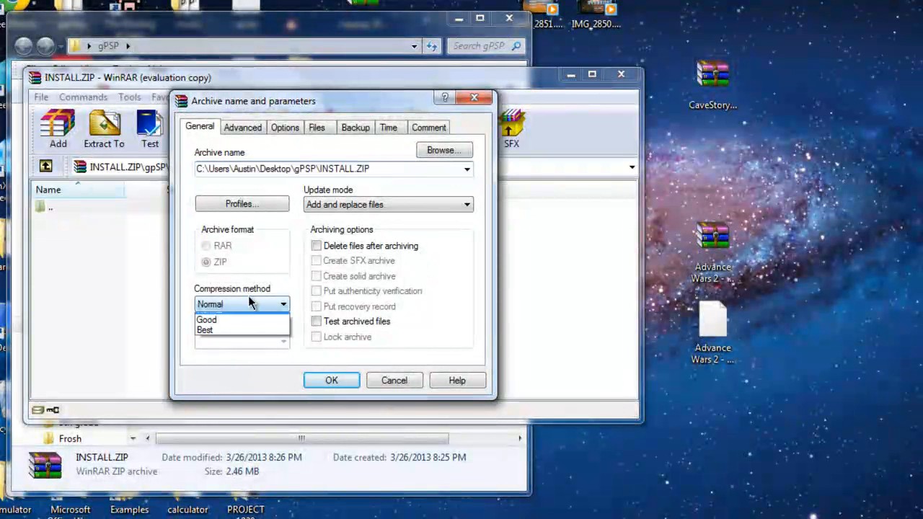
# Step: Add the Advance Wars 2 ROM to GBA with Store compression, growing the archive to 10.4 MB
pyautogui.click(238, 304)
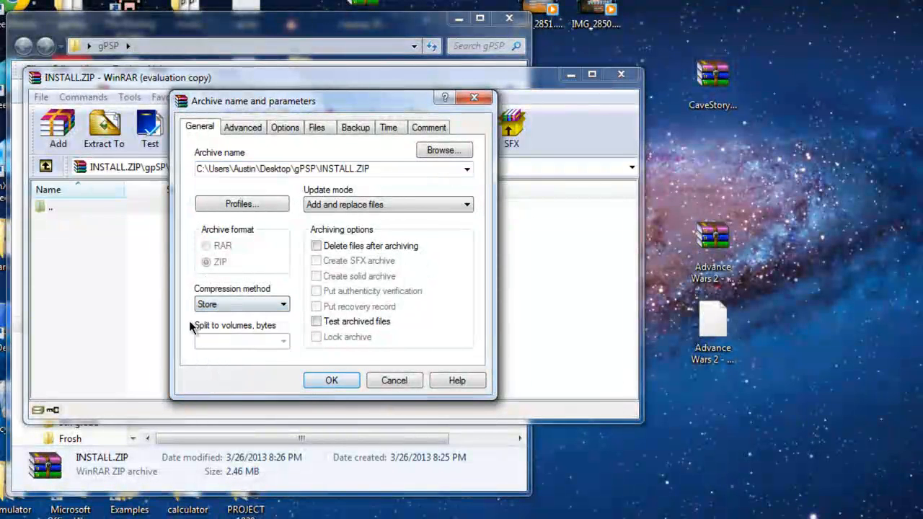
pyautogui.click(331, 380)
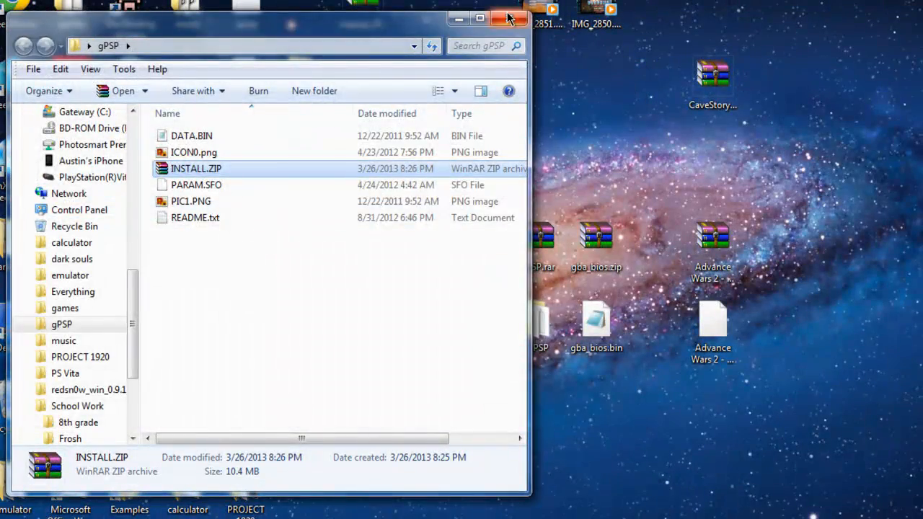
# Step: Copy gPSP into the PSAVEDATA account folder and confirm the folder merge
pyautogui.click(500, 18)
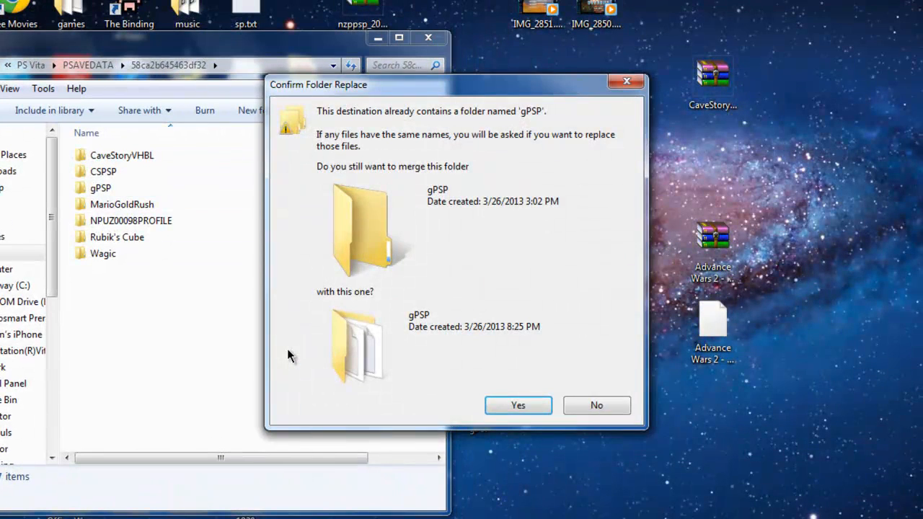
pyautogui.click(518, 406)
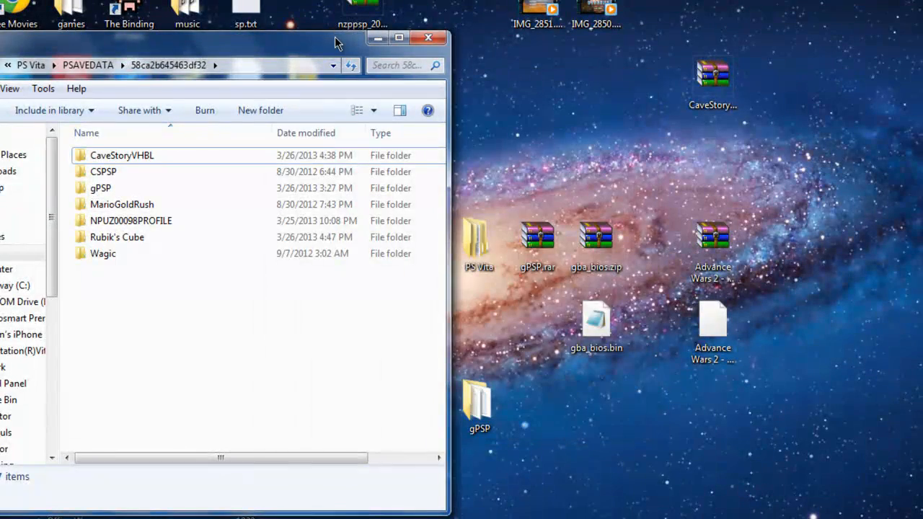